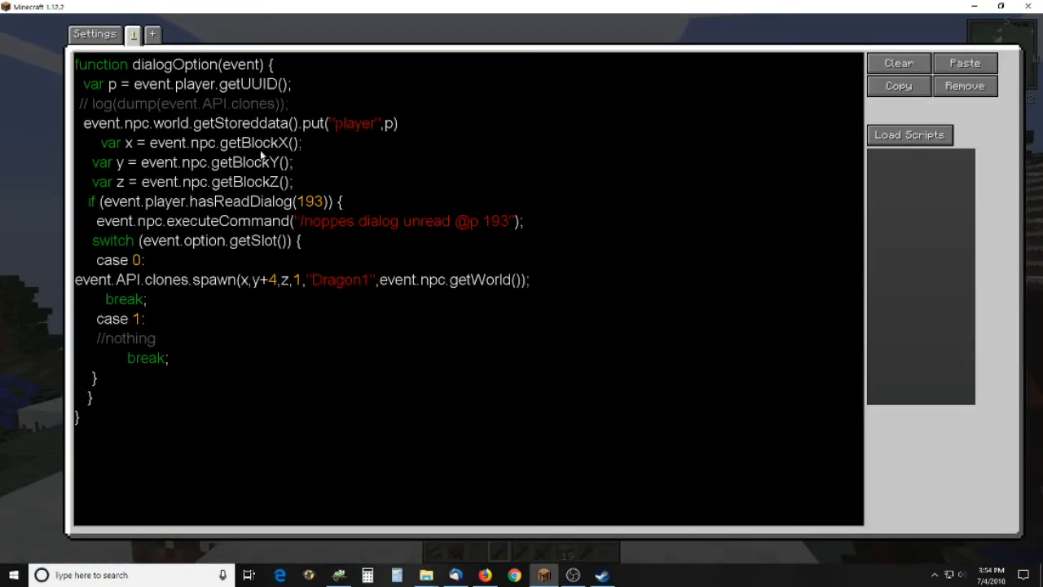
- Highlight the getUUID and getStoreddata script lines while explaining the stored player, then clear highlights
double_click(174, 64)
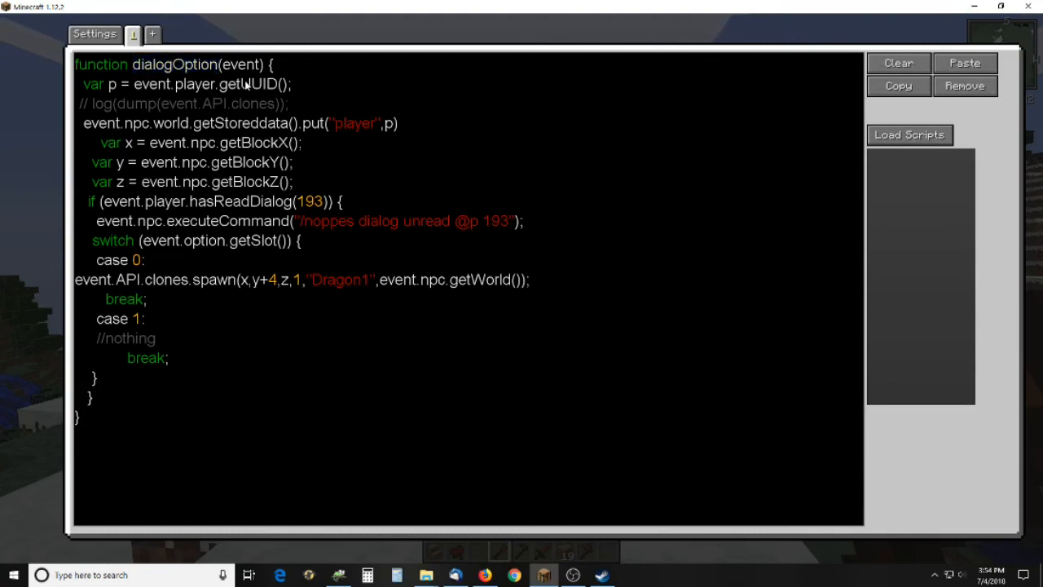
double_click(248, 84)
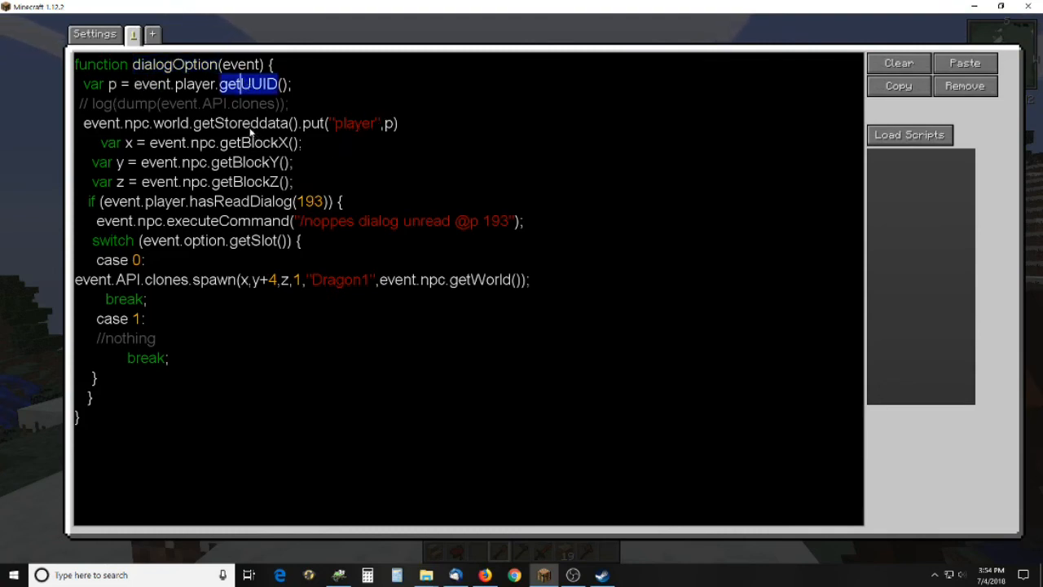
double_click(241, 123)
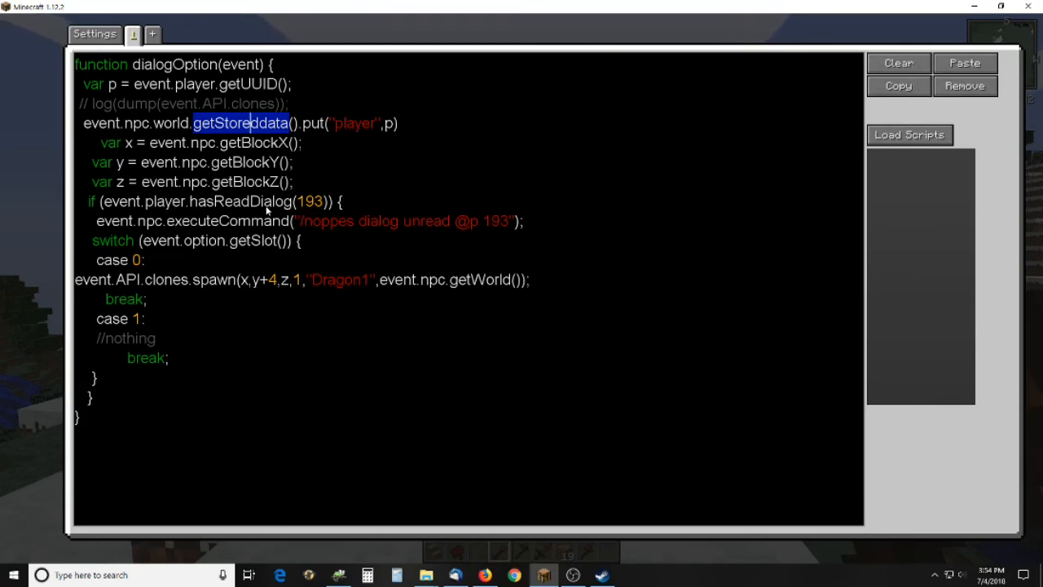
double_click(426, 221)
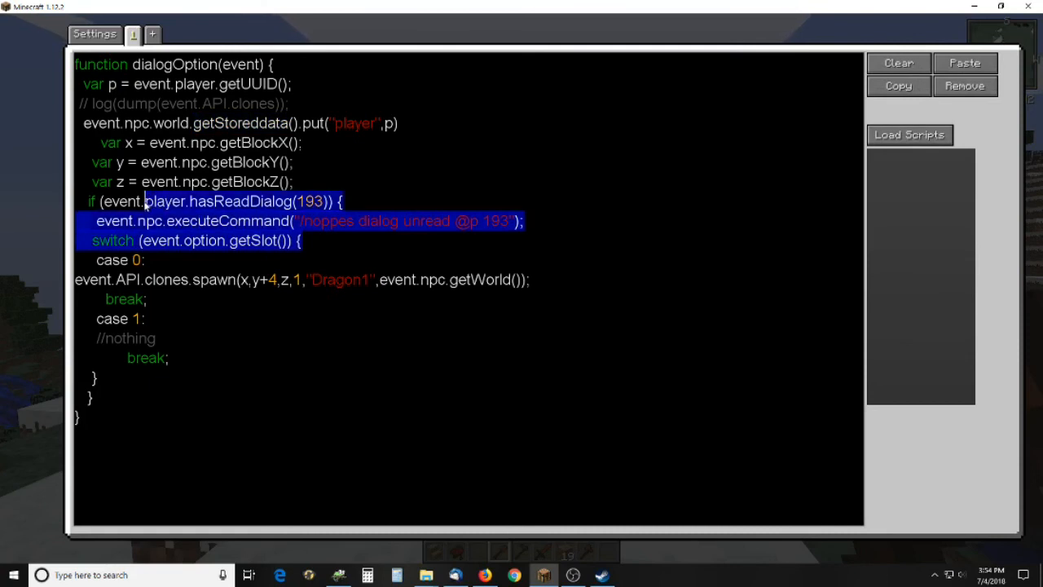
click(259, 245)
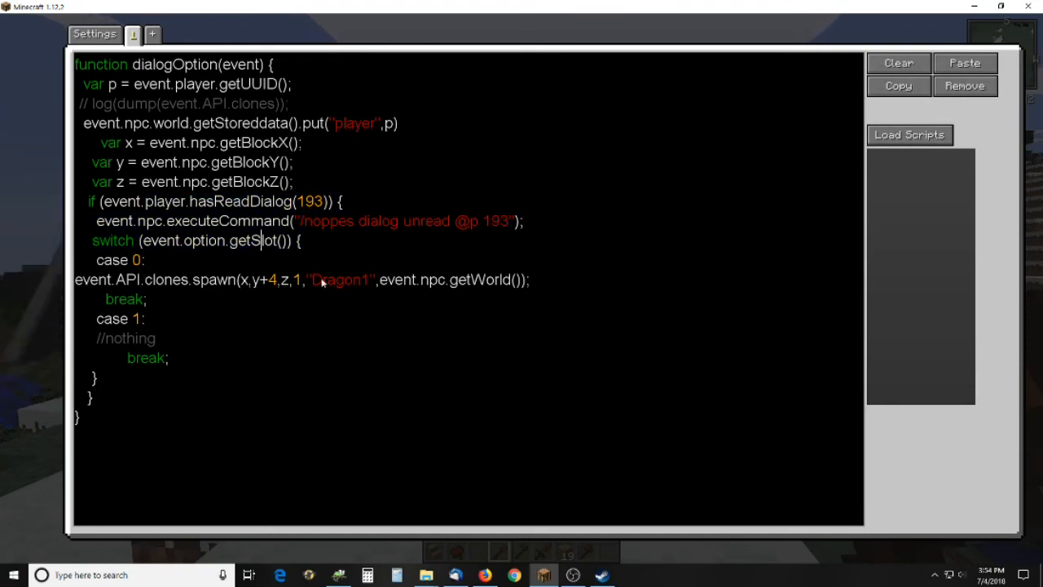
mouse_move(106, 372)
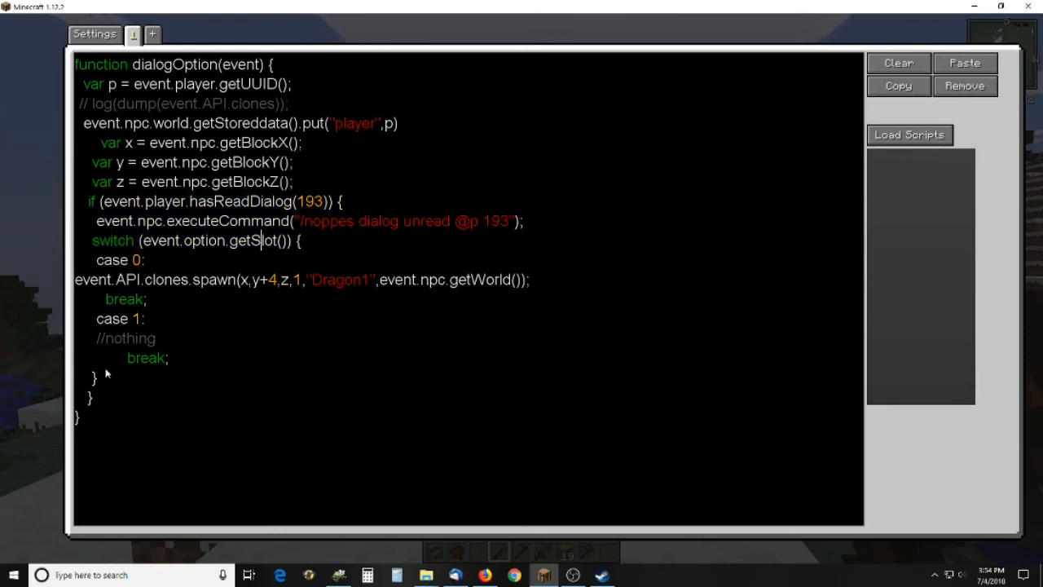
mouse_move(668, 323)
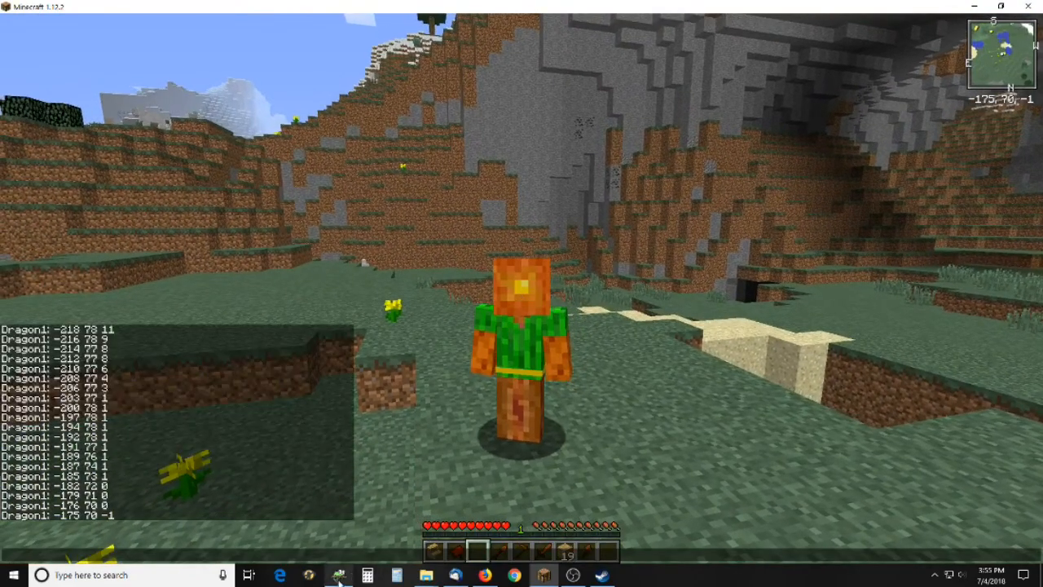
- Show dragon1 spawn.js in Notepad++ and highlight the despawn check's x coordinate range
click(338, 574)
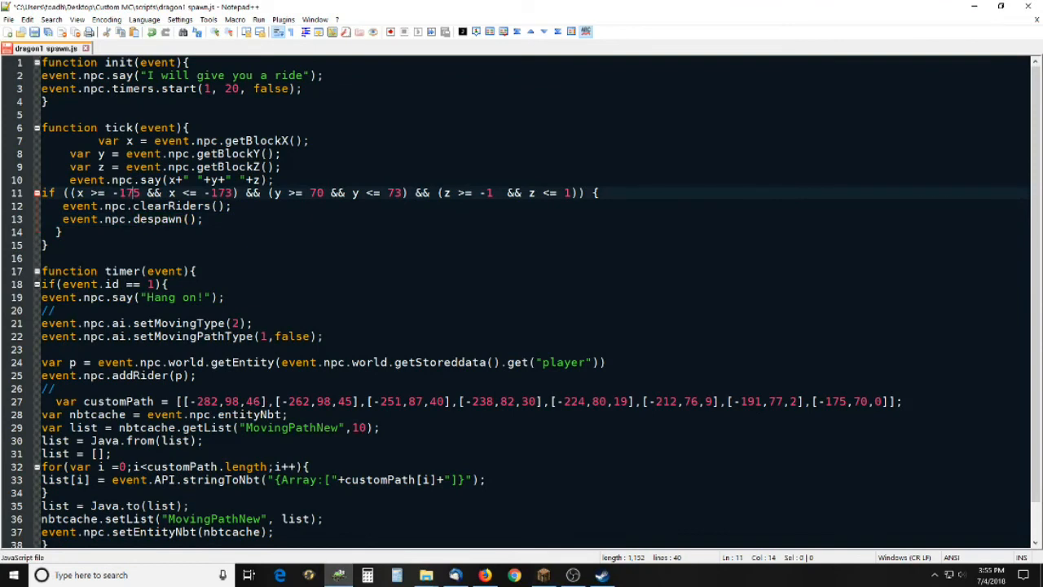
drag(79, 193, 216, 193)
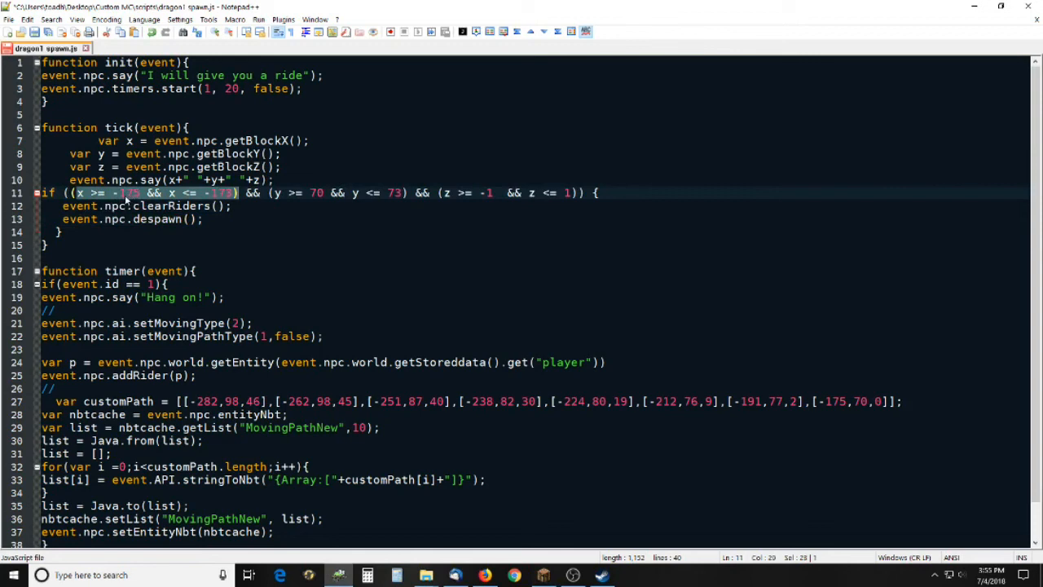
mouse_move(220, 200)
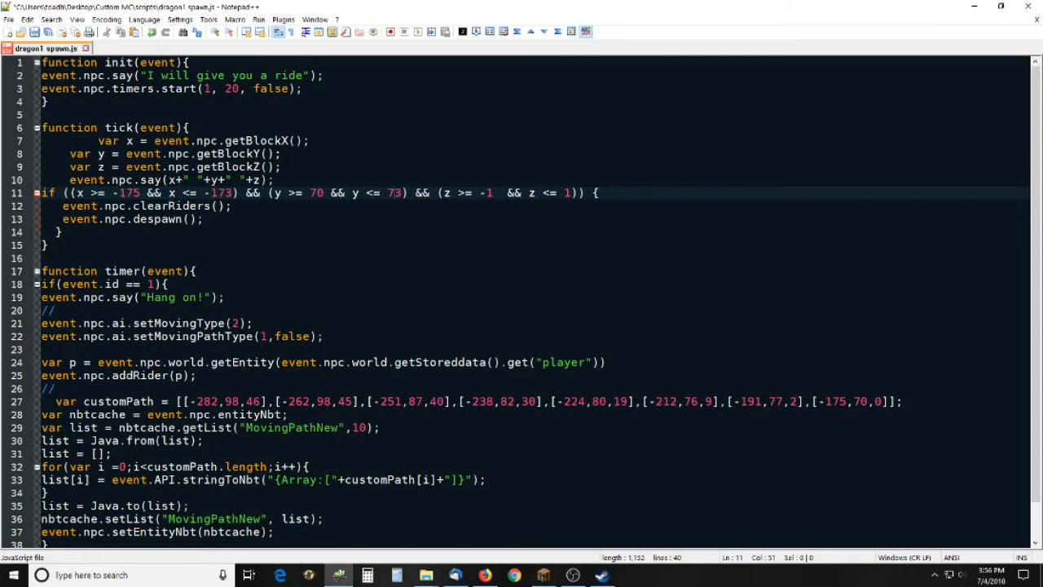
double_click(117, 128)
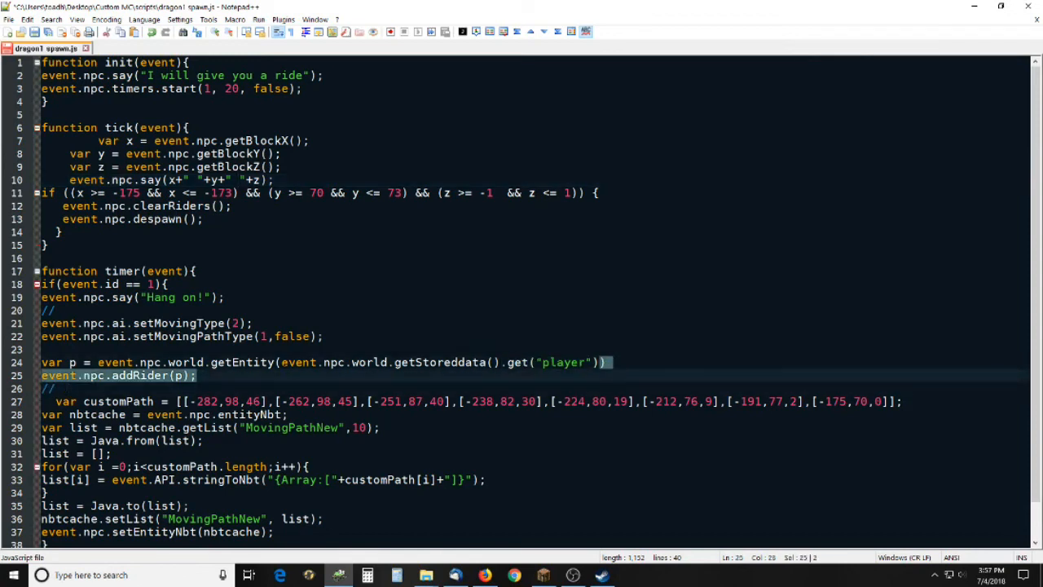
double_click(440, 362)
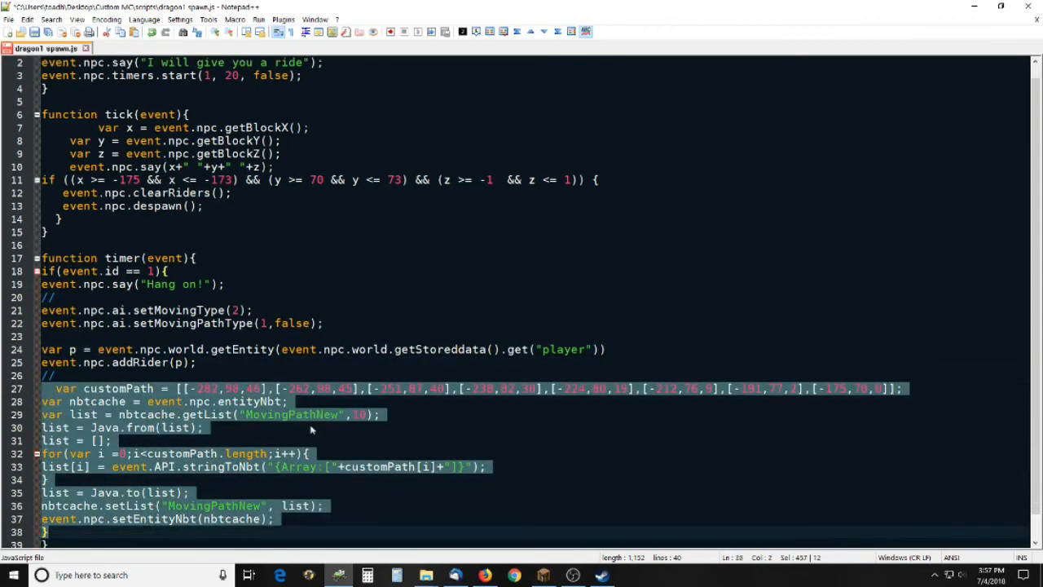
mouse_move(162, 459)
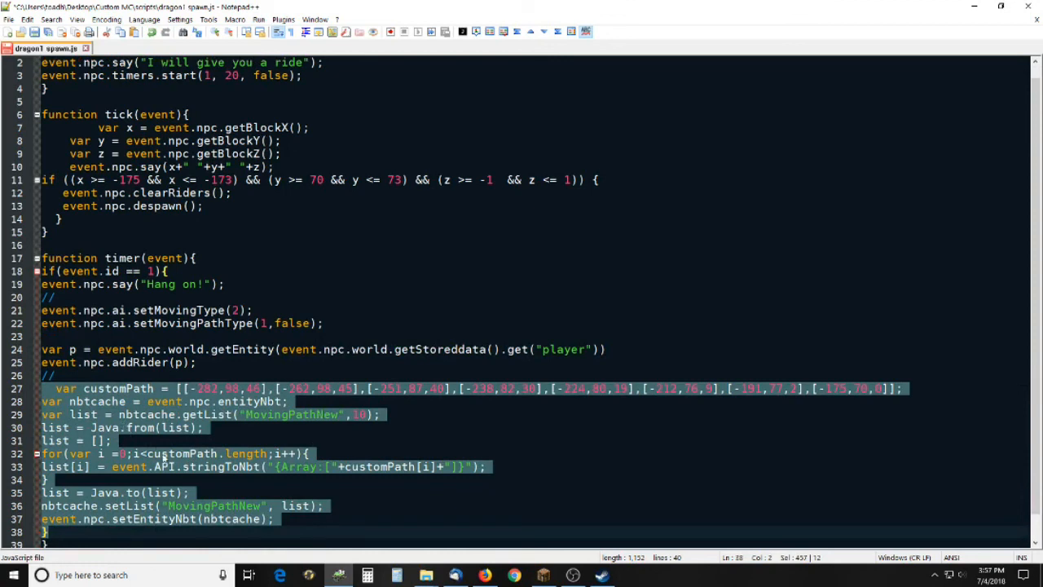